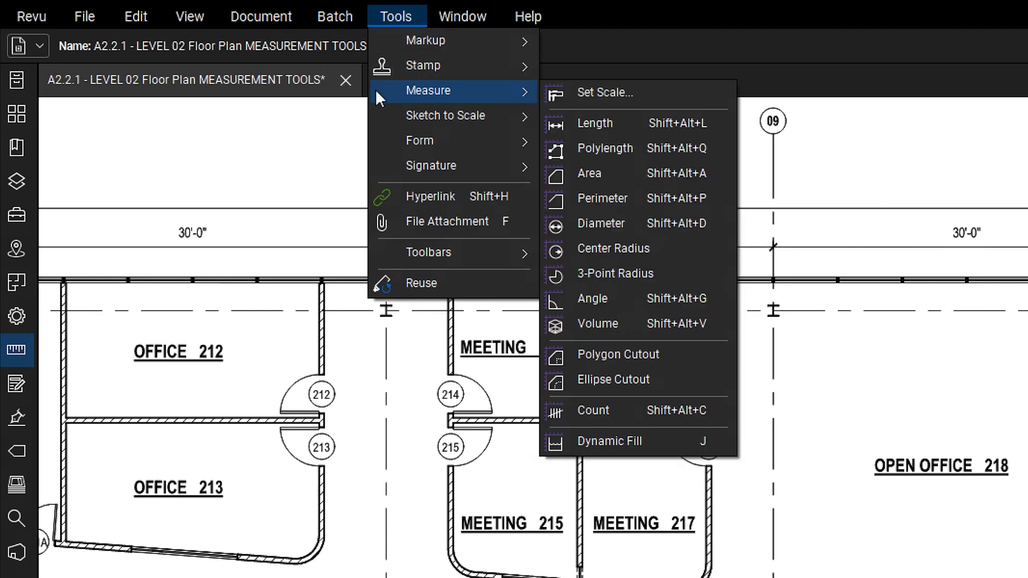
Step: Dismiss the tools list, then bring up the measurement tools submenu
left_click(256, 197)
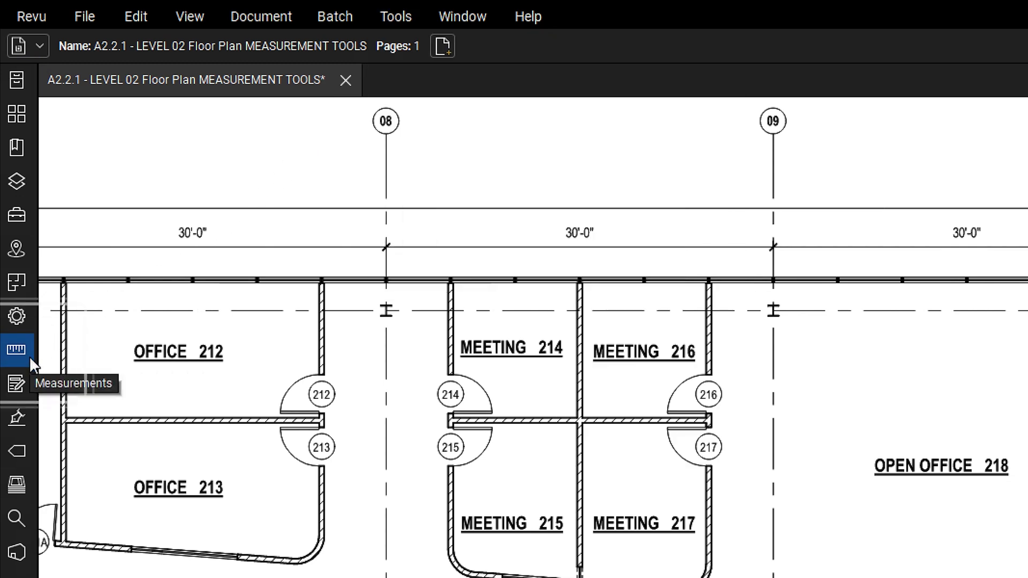
left_click(16, 348)
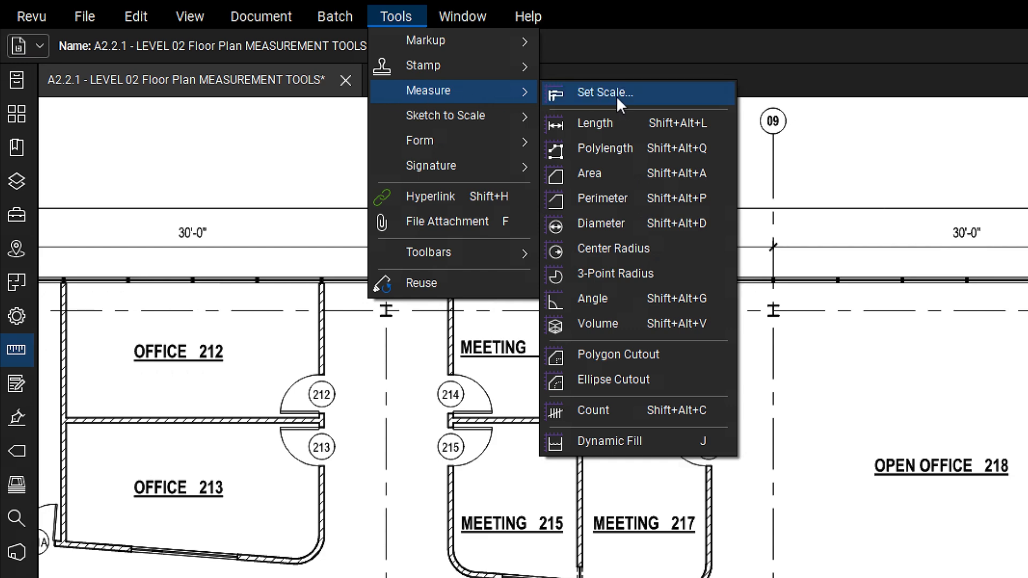
Step: Measure 30'-0" from grid line 09 to grid line 10 across Open Office 218
left_click(593, 123)
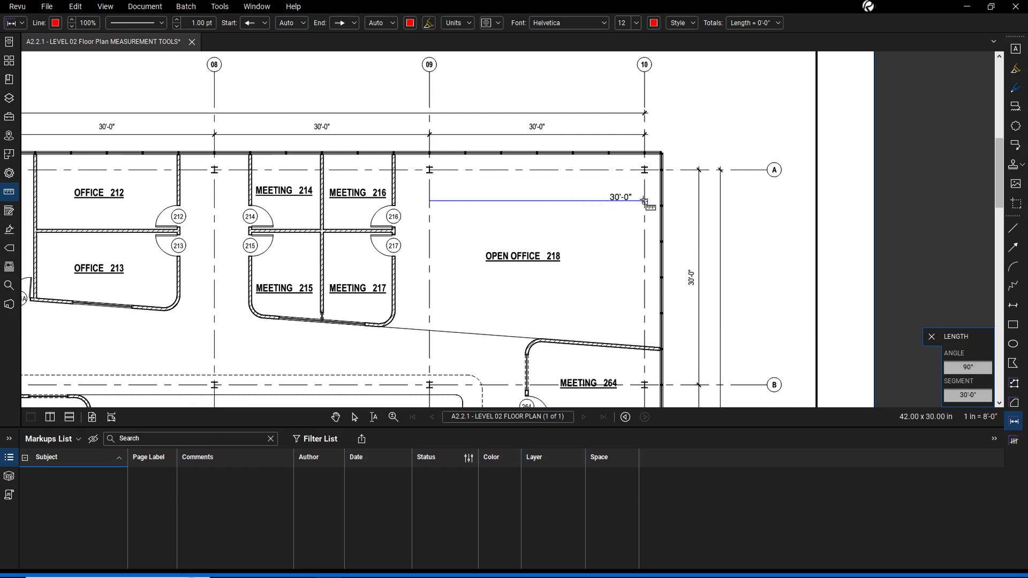
left_click(642, 200)
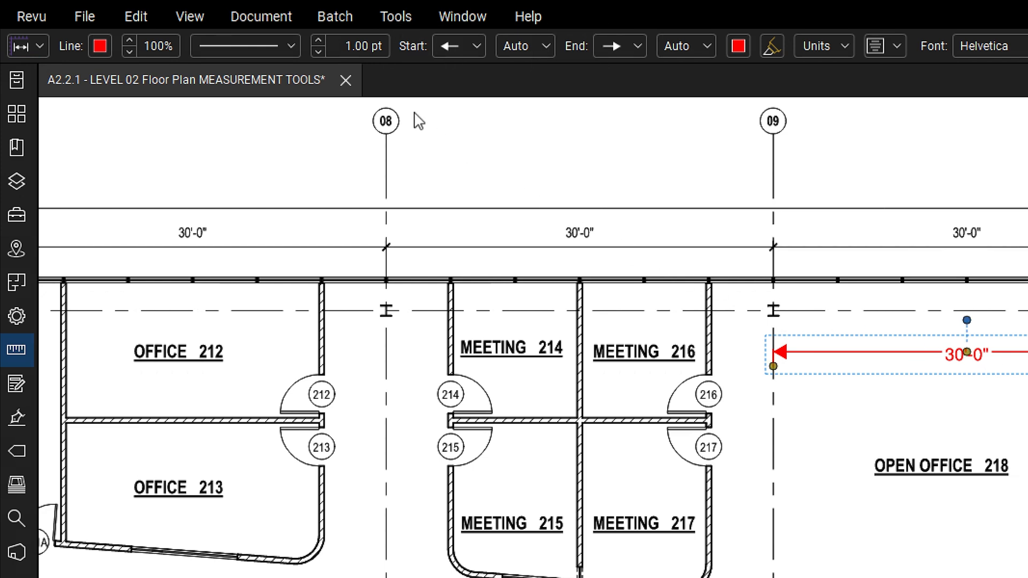
Step: Trace the corners of Open Office 218 as a 958 sf area polygon
left_click(395, 15)
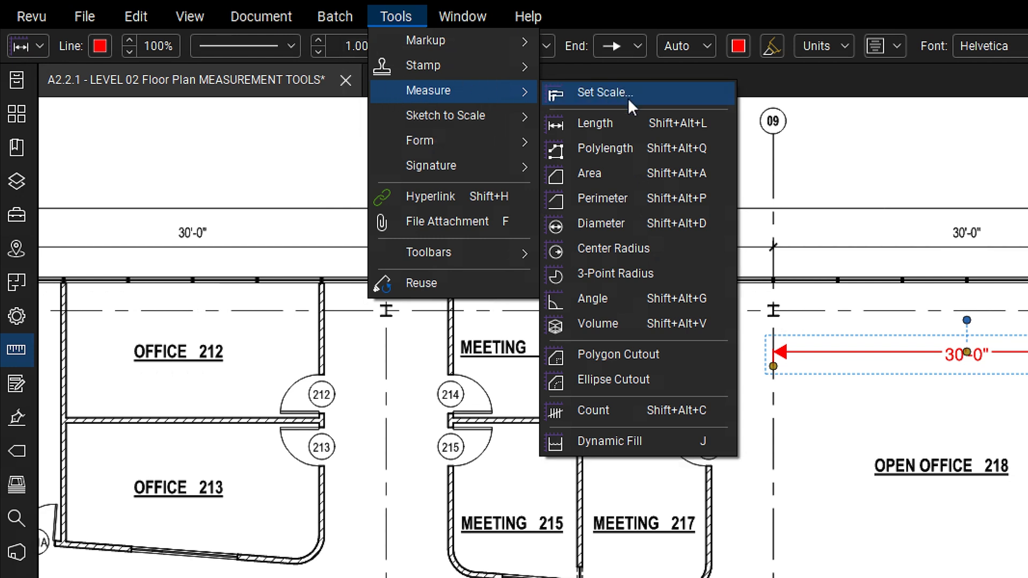
left_click(602, 92)
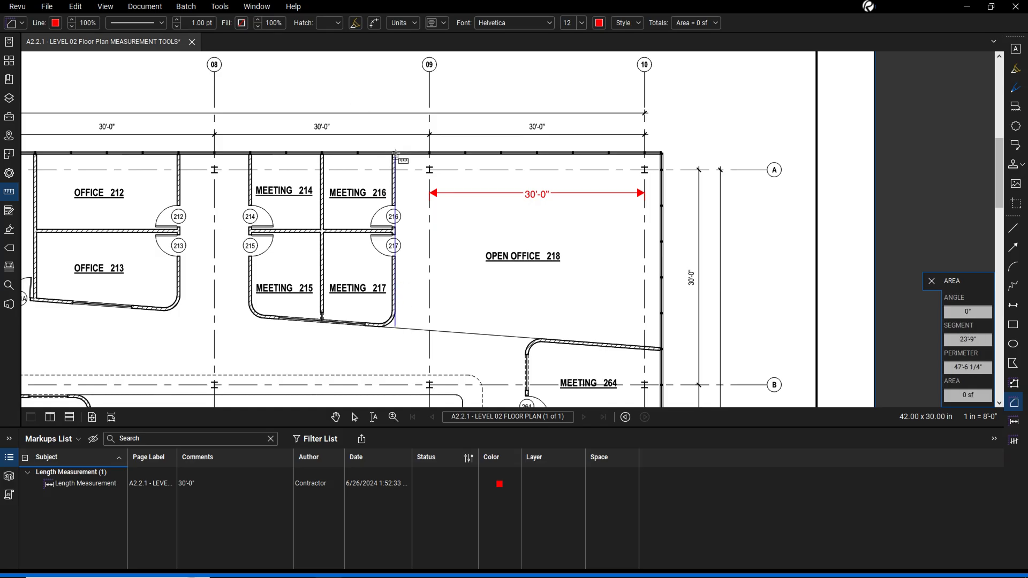
left_click(397, 326)
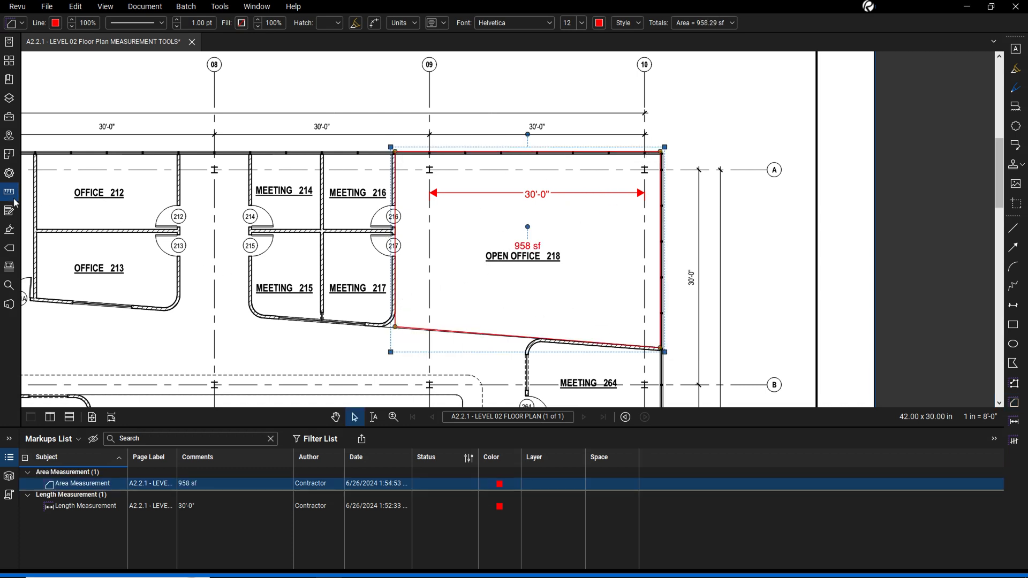
left_click(9, 190)
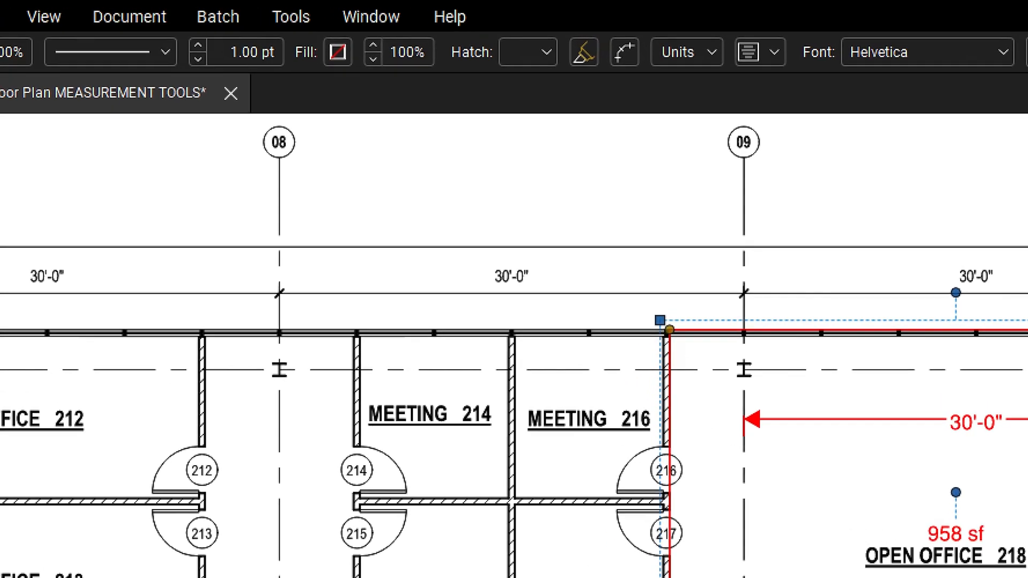
Step: Start the Count tool for checkmarking doors 216 and 217
left_click(290, 16)
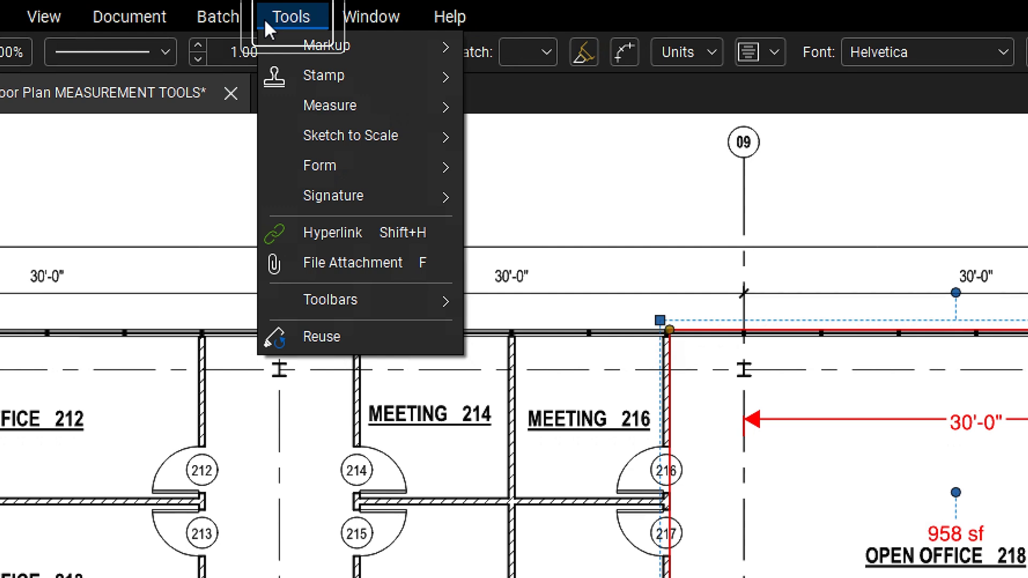
mouse_move(329, 105)
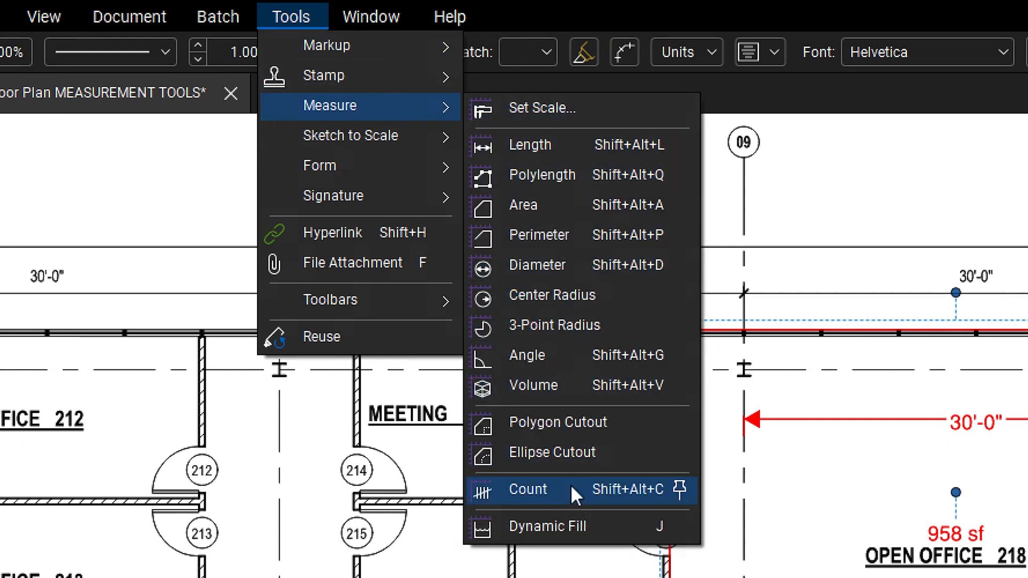
left_click(526, 490)
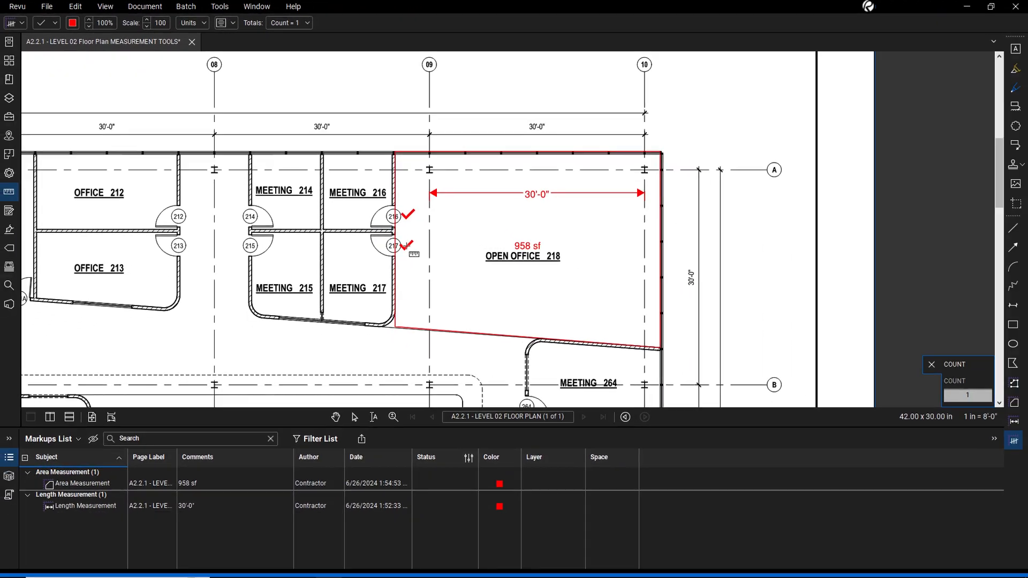
Step: End counting and select the 2-door Count Measurement in the Markups List
left_click(414, 268)
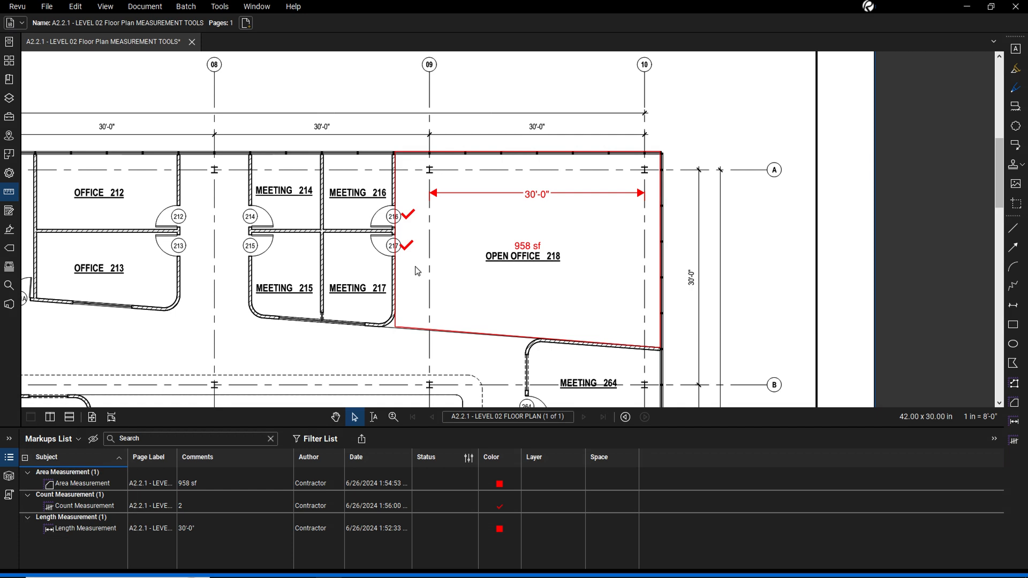
left_click(82, 506)
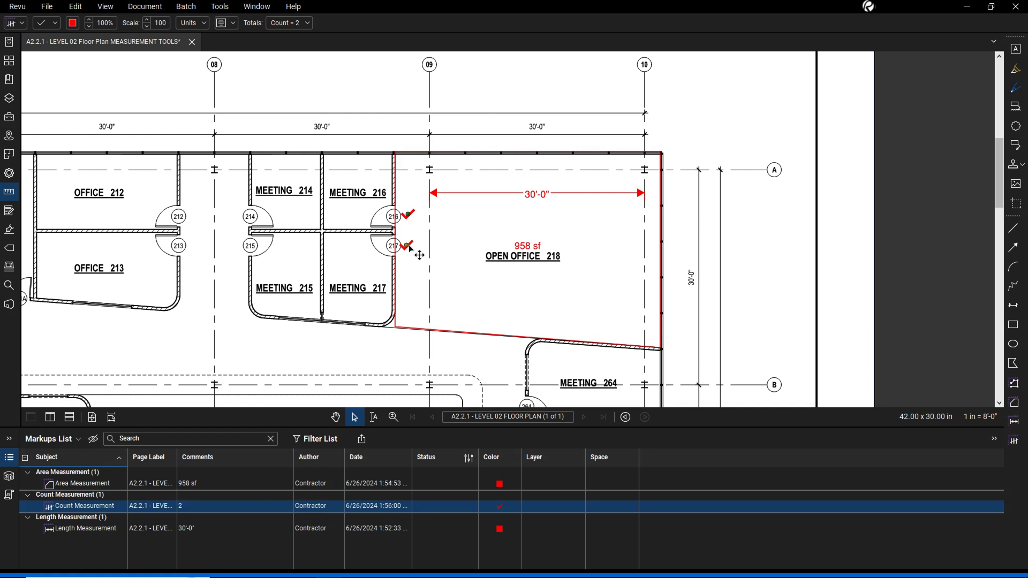